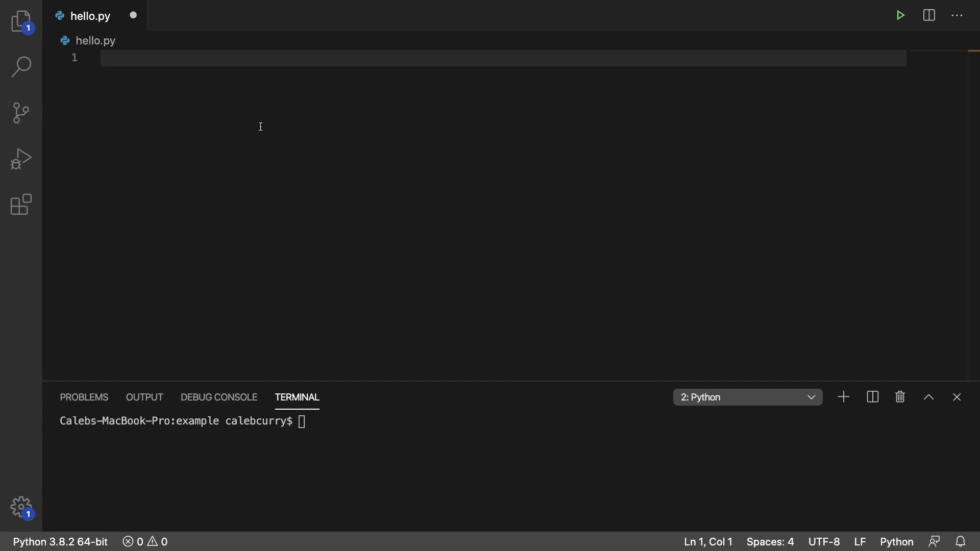
- Start hello.py's first line with print("H
{"action": "type", "text": "print(\"H"}
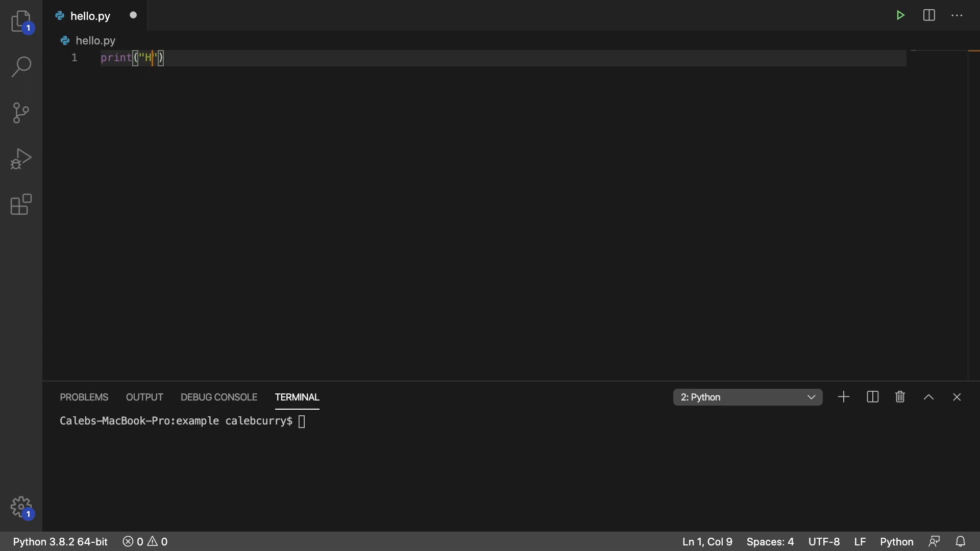
- Print "Hey there" and "Welcome, Caleb" in hello.py, then run the script
{"action": "type", "text": "ey there"}
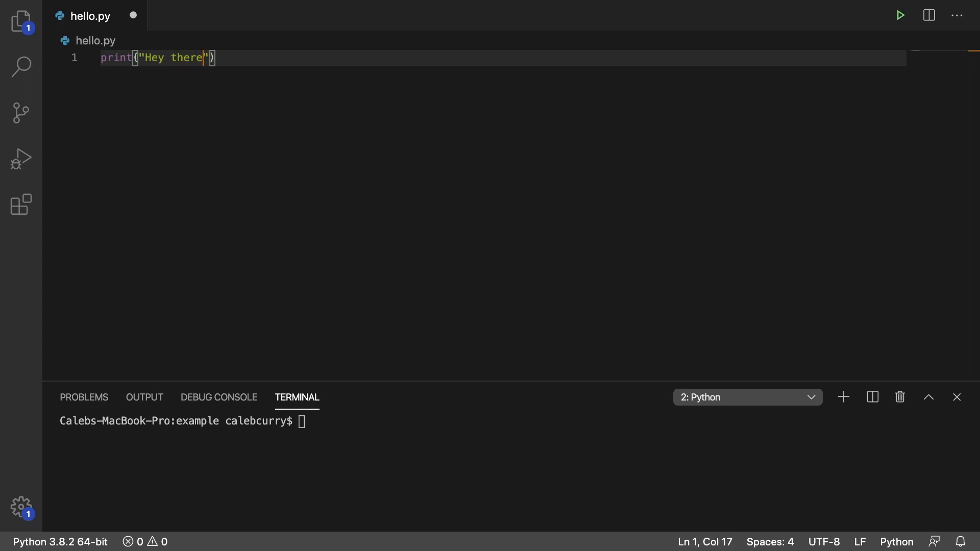
{"action": "type", "text": "pri"}
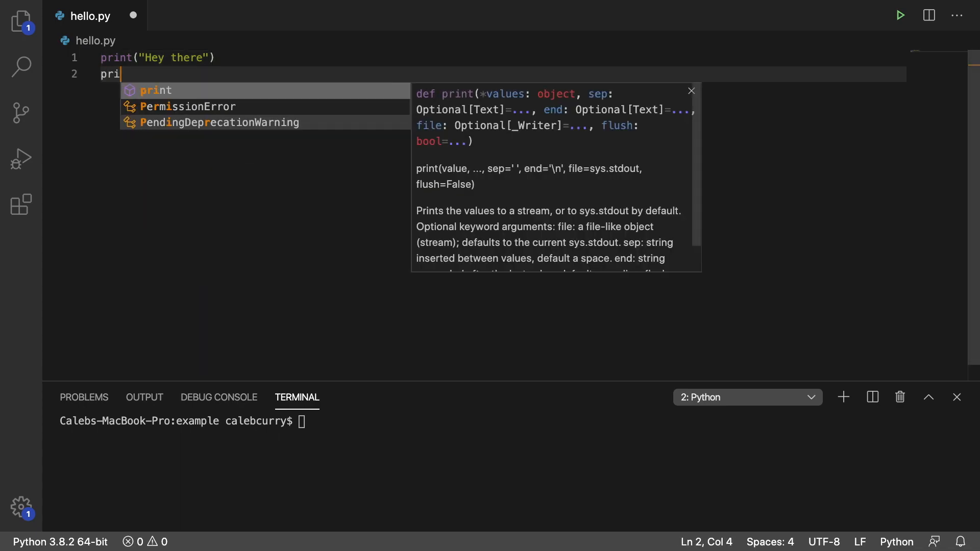
{"action": "type", "text": "(\"Welcome\")"}
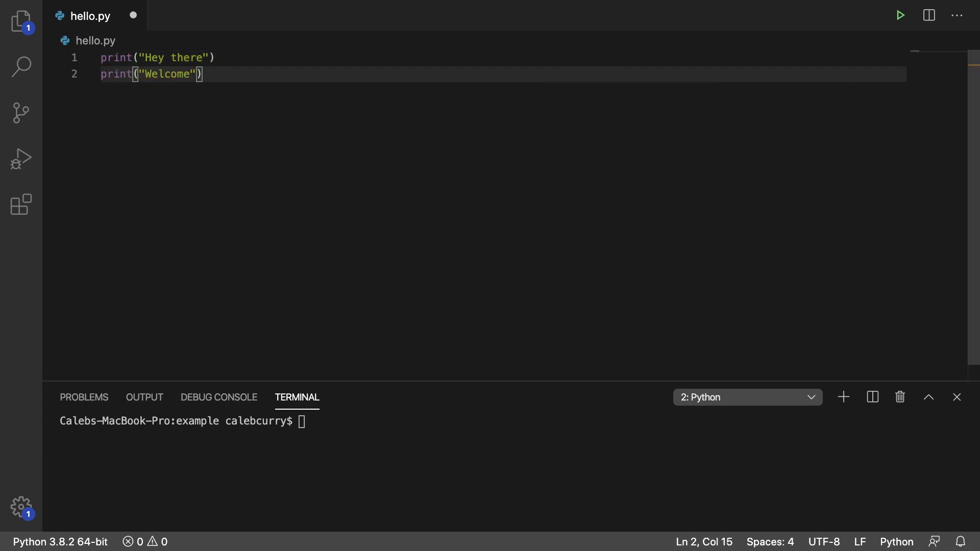
{"action": "type", "text": ", Caleb"}
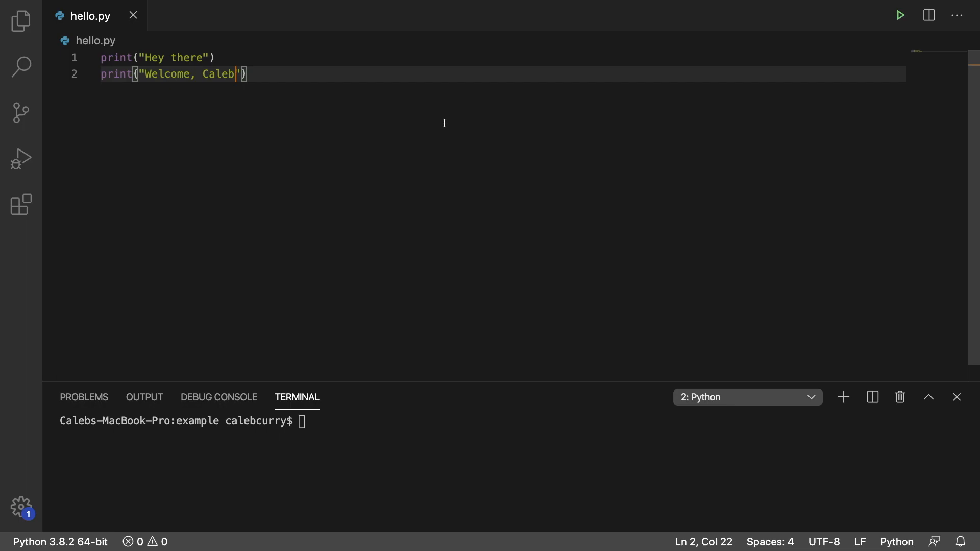
{"action": "left_click", "coordinate": [899, 14]}
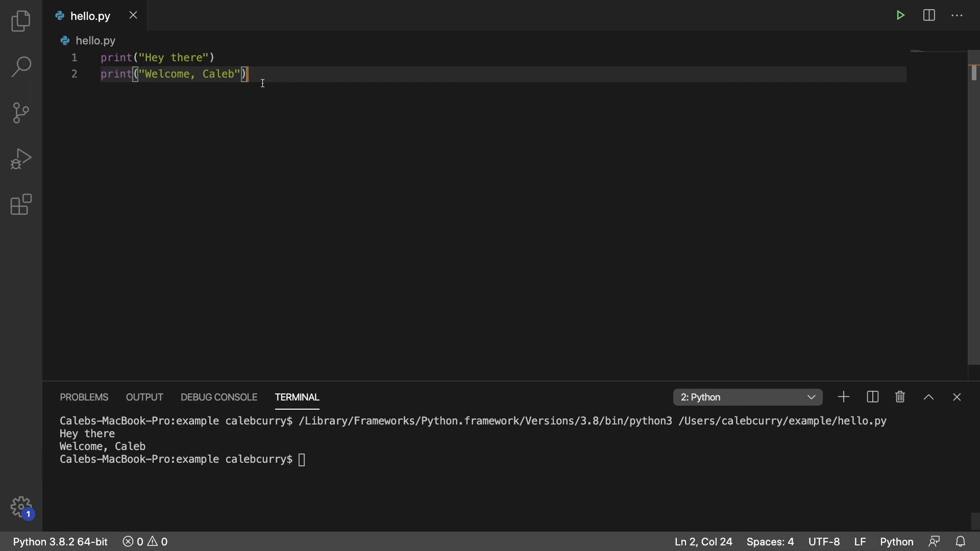
{"action": "mouse_move", "coordinate": [342, 102]}
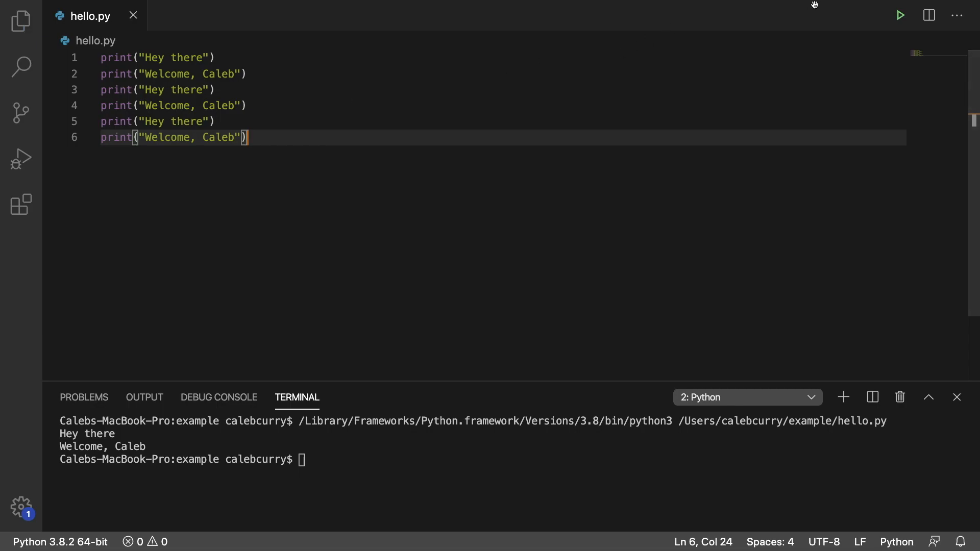
- Run the six-line script and change line 2's name to "Kaleeb"
{"action": "left_click", "coordinate": [899, 15]}
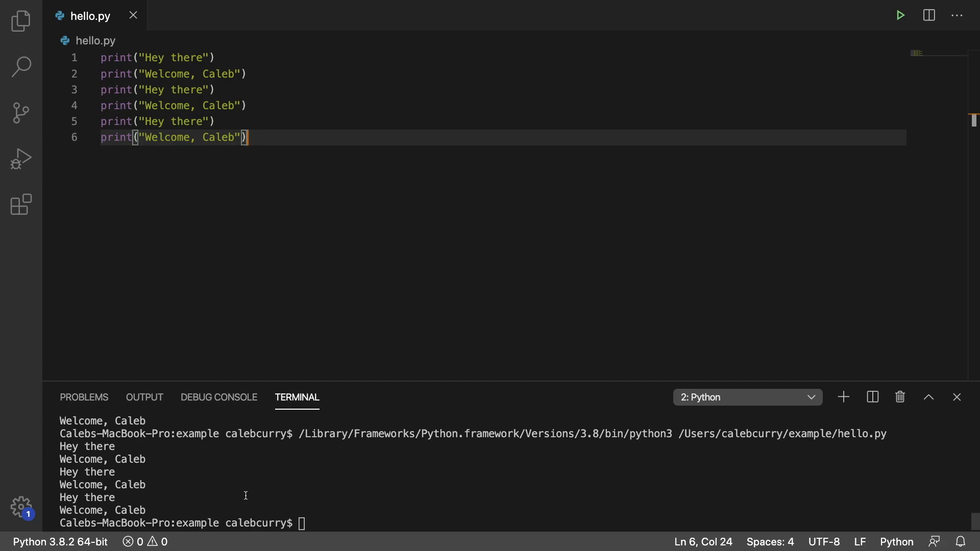
{"action": "mouse_move", "coordinate": [233, 89]}
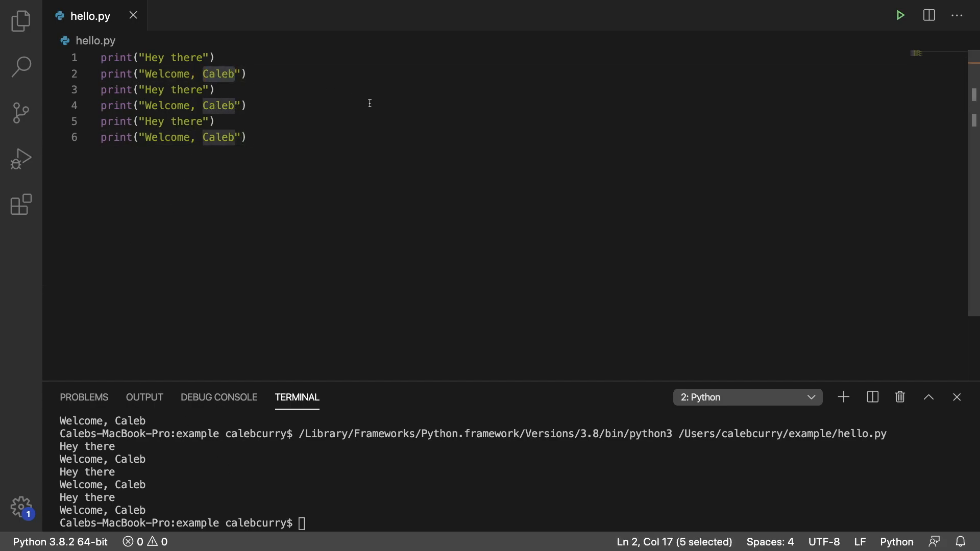
{"action": "type", "text": "Ka"}
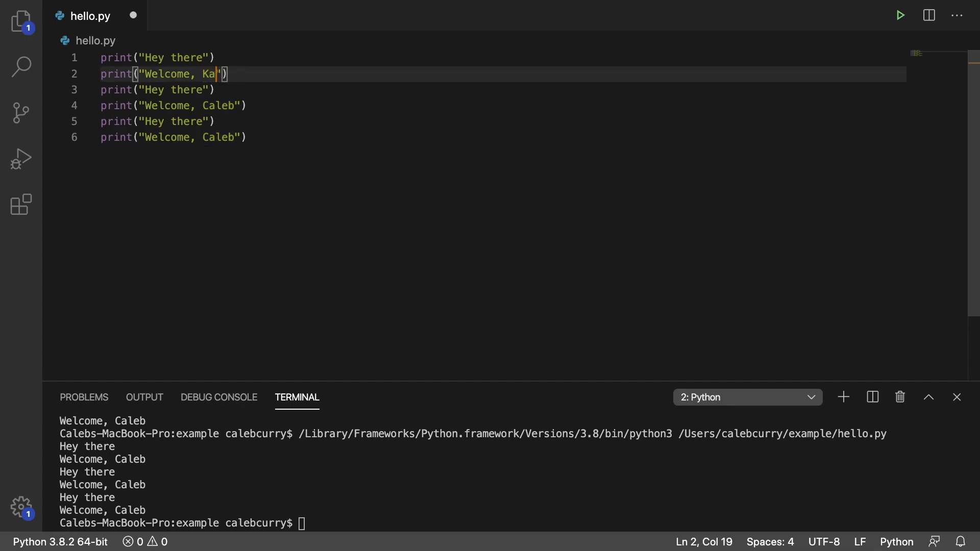
{"action": "type", "text": "leebx"}
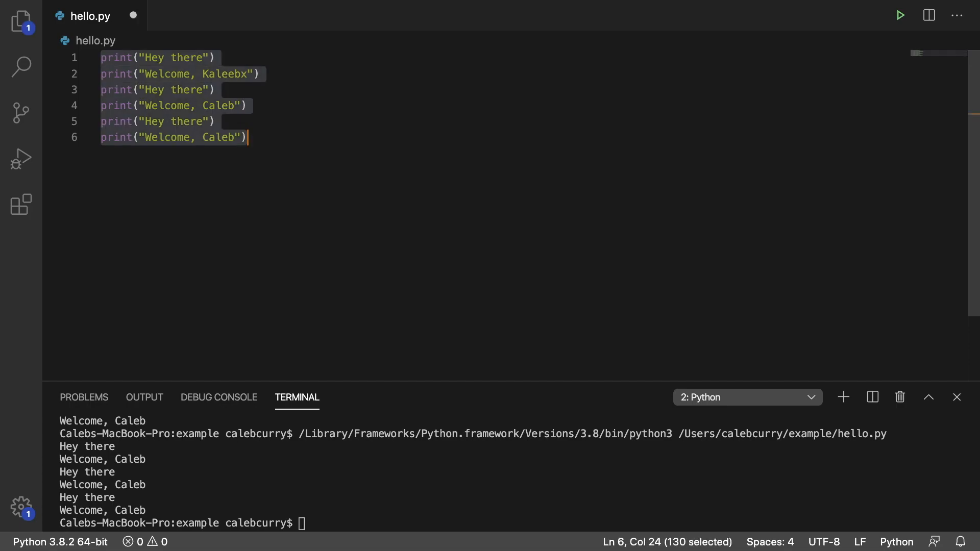
- Replace the prints with a def greet(): function header
{"action": "type", "text": "d"}
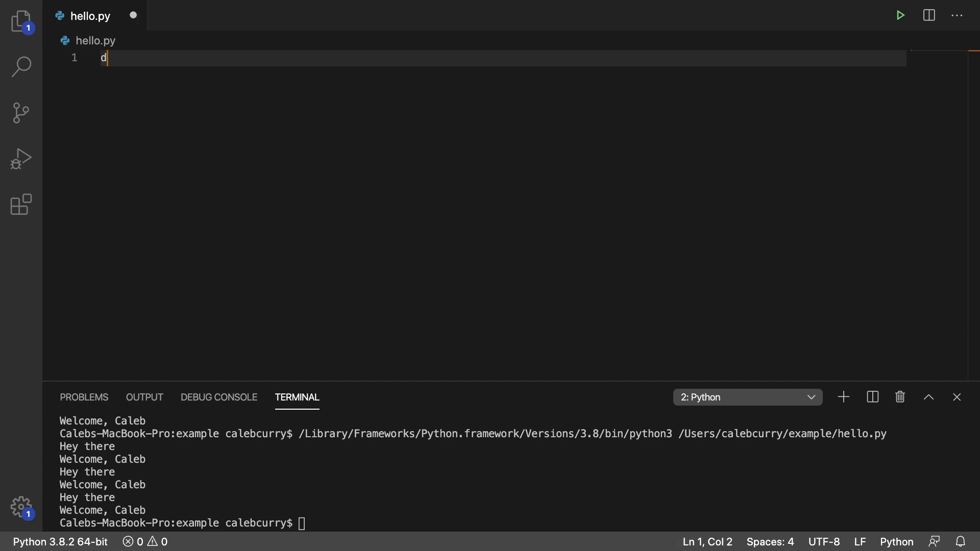
{"action": "type", "text": "ef"}
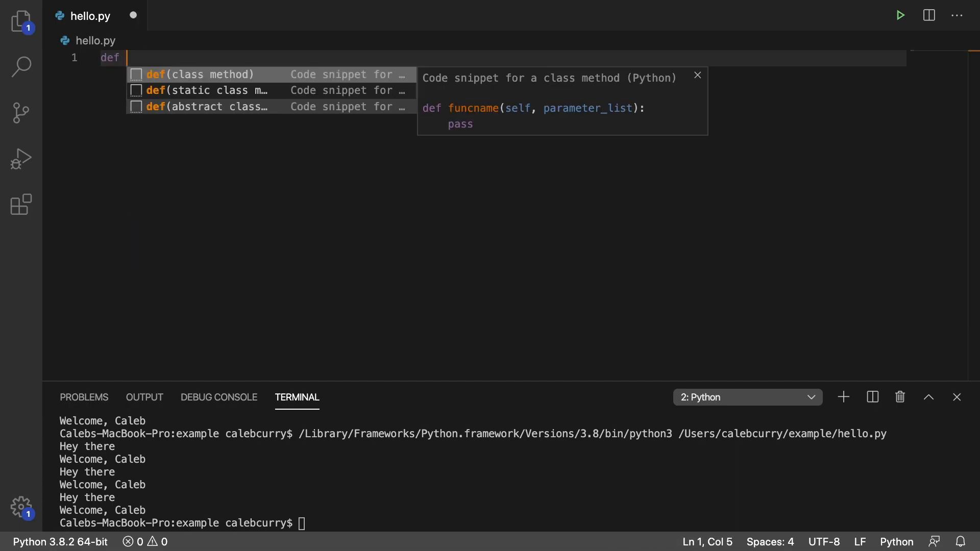
{"action": "type", "text": "greet"}
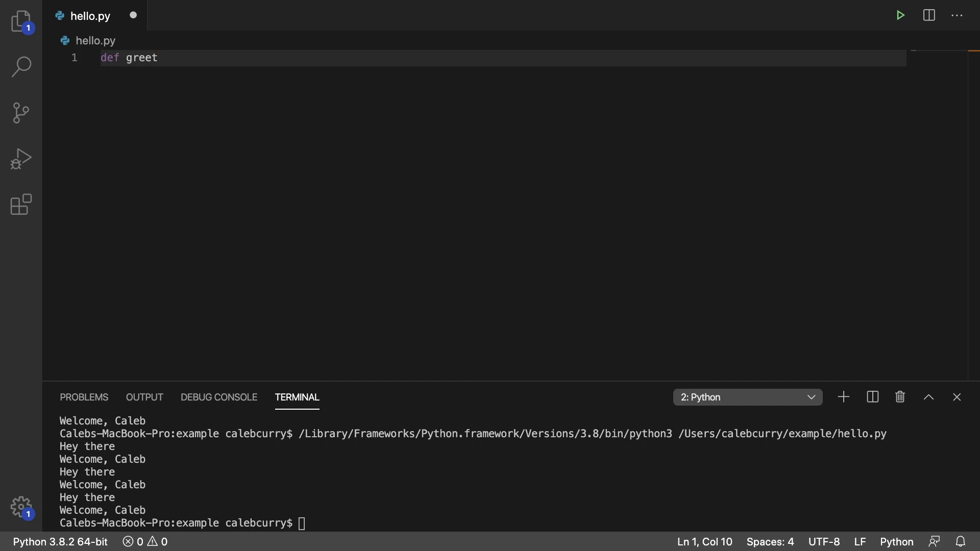
{"action": "type", "text": "():"}
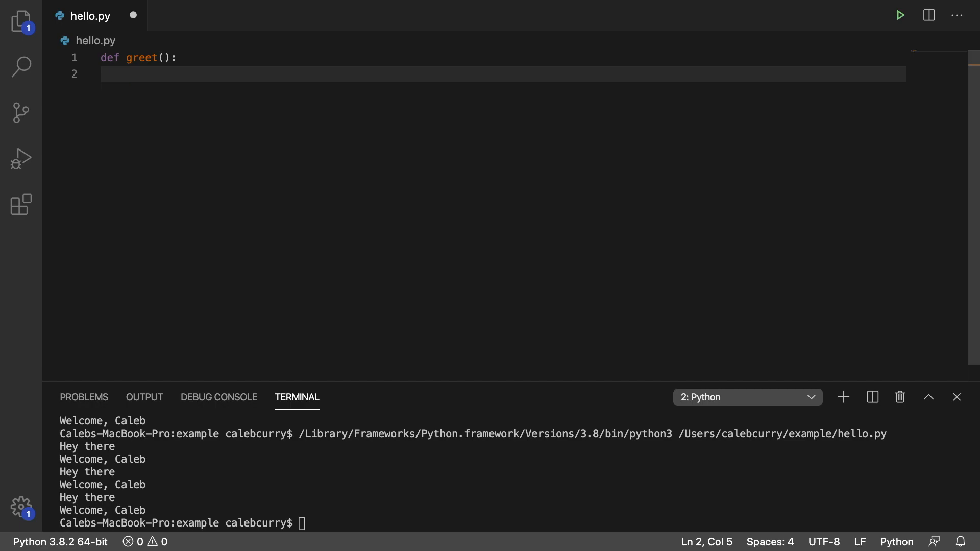
- Inside greet(), print "Hey there" and "Welcome, Caleb!"
{"action": "type", "text": "print("}
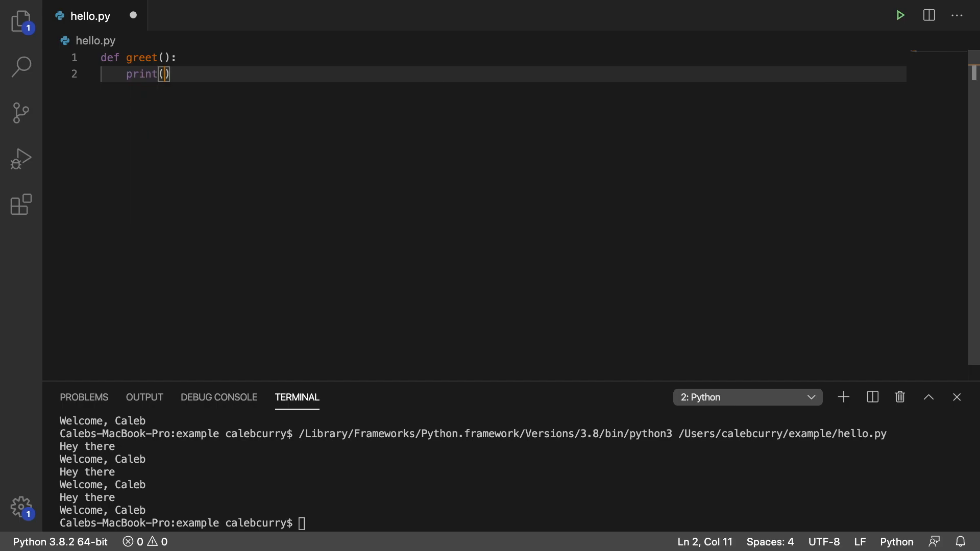
{"action": "type", "text": "\"Hy t\""}
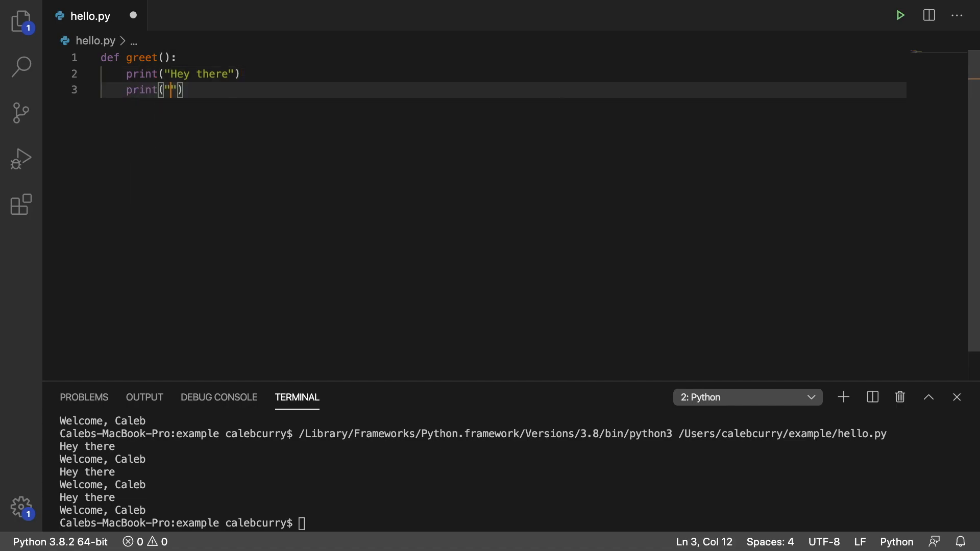
{"action": "type", "text": "Welcome, Cale"}
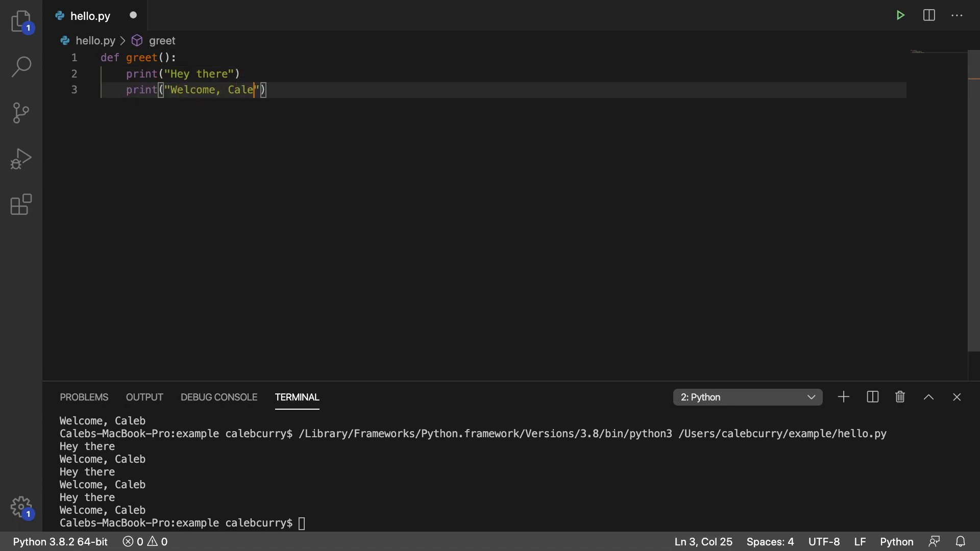
{"action": "type", "text": "!"}
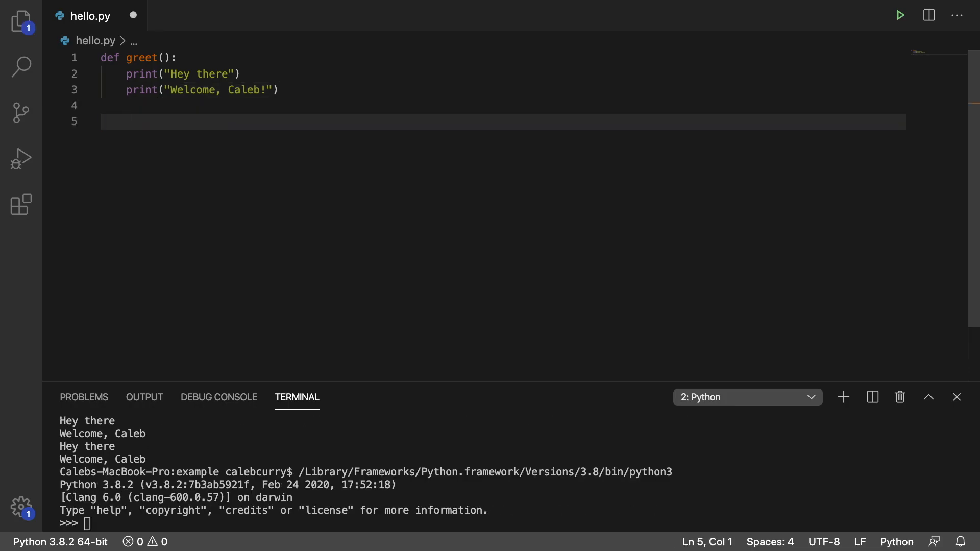
- Call greet() once, kill the interactive terminal and run, then add more greet() calls
{"action": "type", "text": "greet()"}
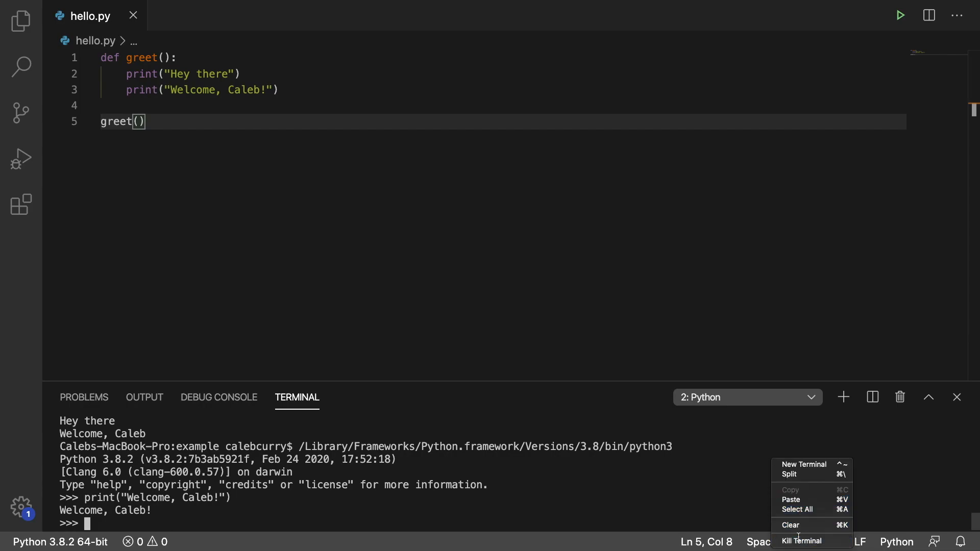
{"action": "left_click", "coordinate": [802, 540]}
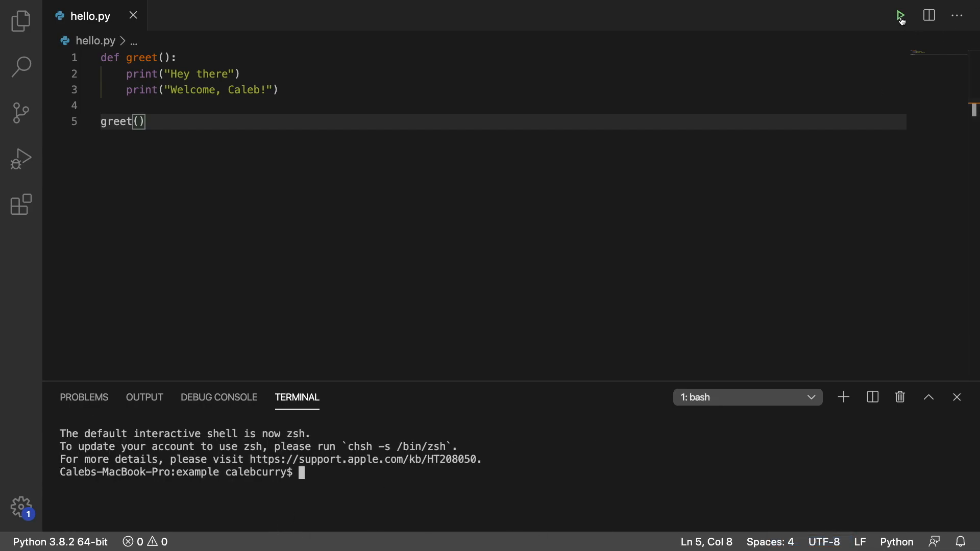
{"action": "left_click", "coordinate": [900, 15]}
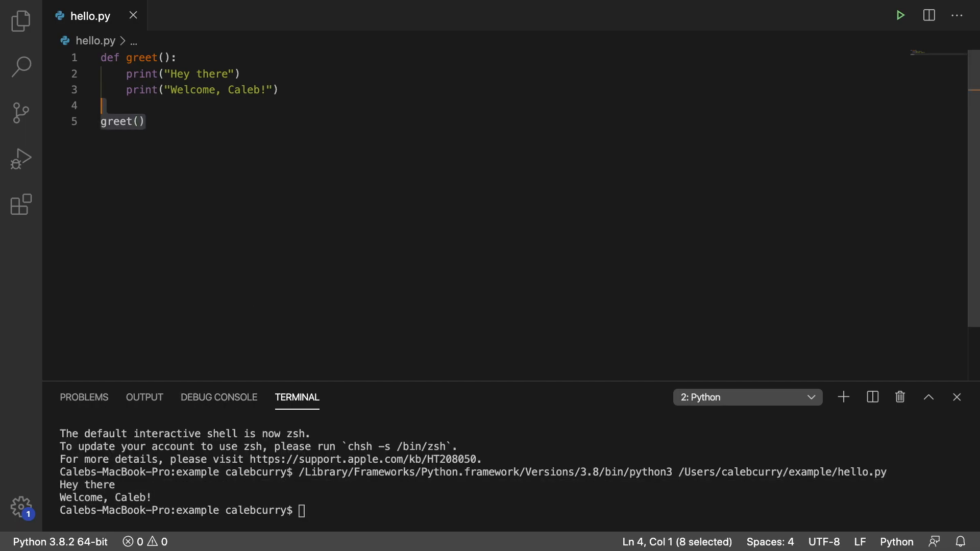
{"action": "type", "text": "greet()"}
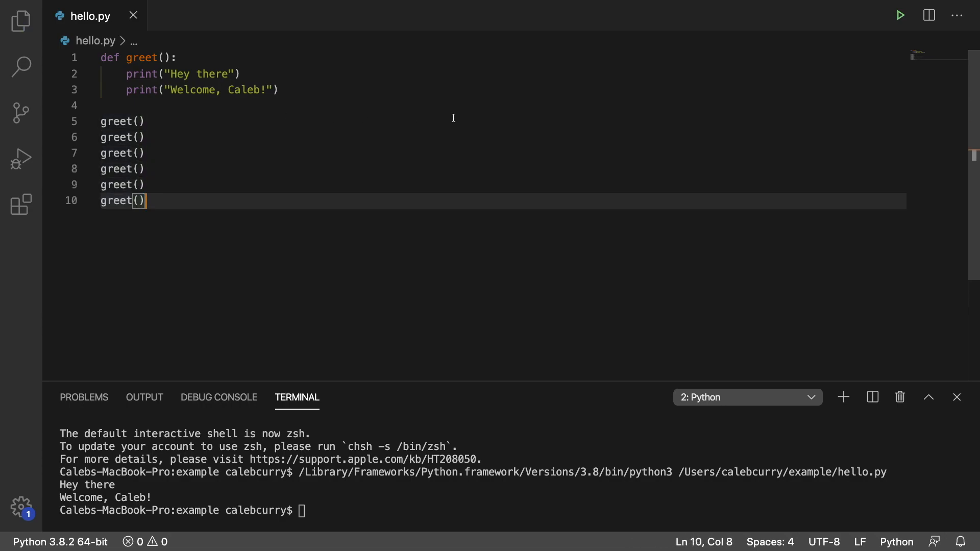
- Run the six greet() calls, rename the welcome to "Kaleeb!", and rerun
{"action": "left_click", "coordinate": [899, 15]}
{"action": "type", "text": "K"}
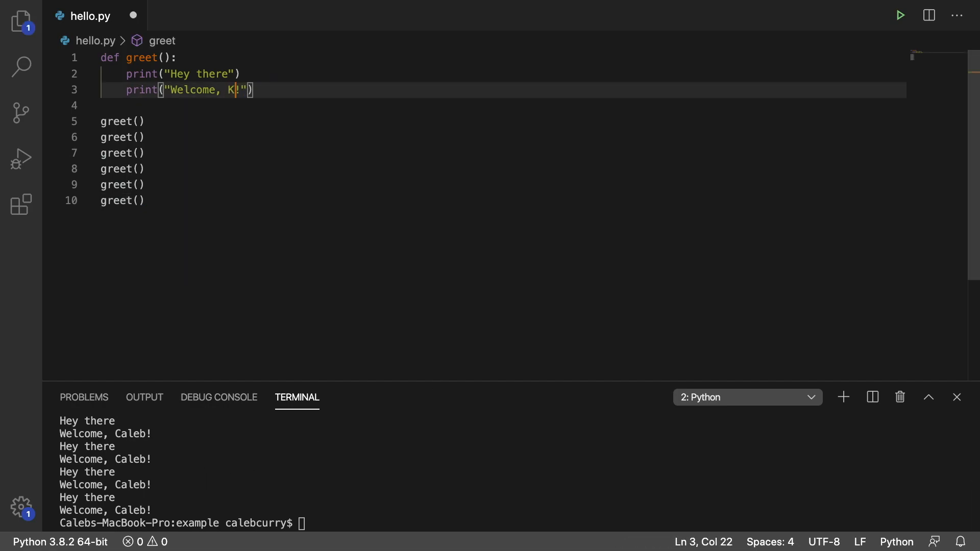
{"action": "type", "text": "aleeb"}
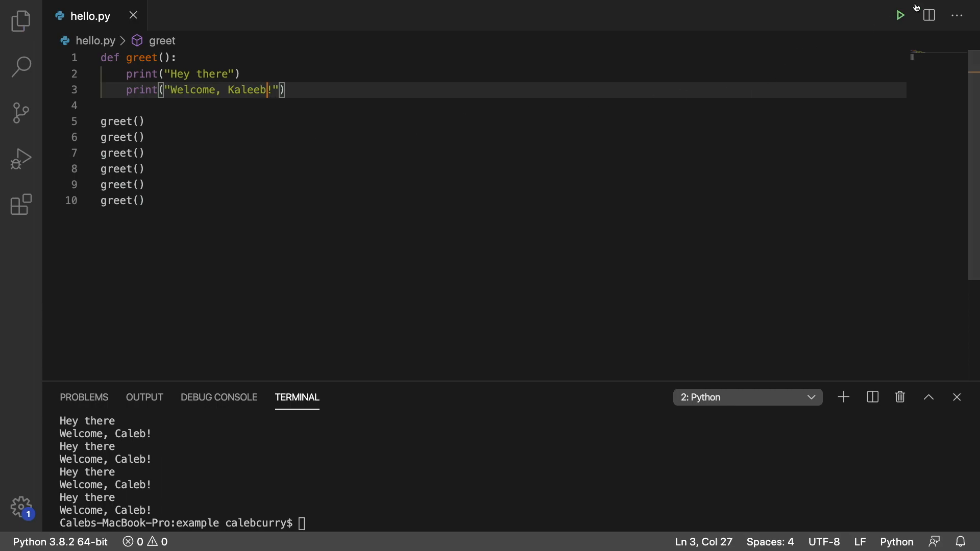
{"action": "left_click", "coordinate": [899, 15]}
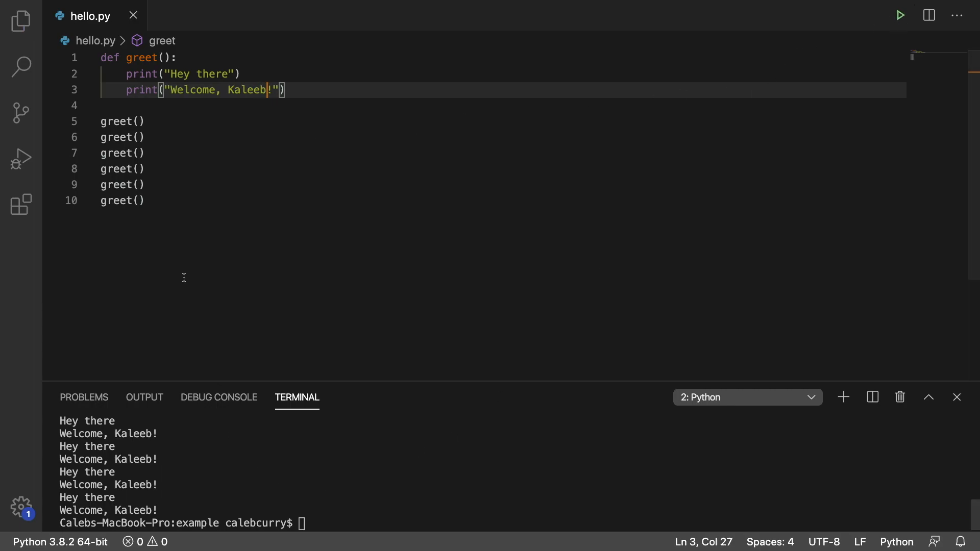
{"action": "left_click", "coordinate": [137, 200]}
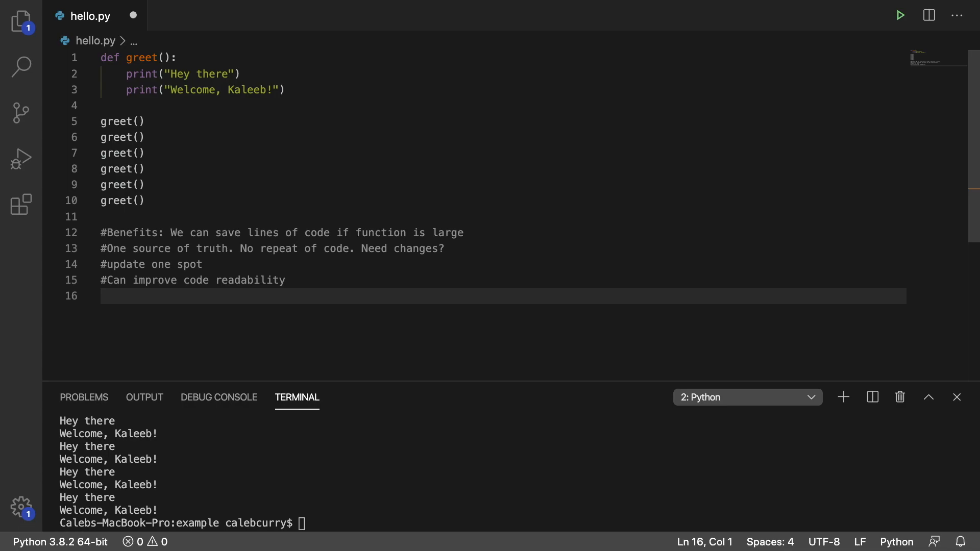
{"action": "mouse_move", "coordinate": [37, 135]}
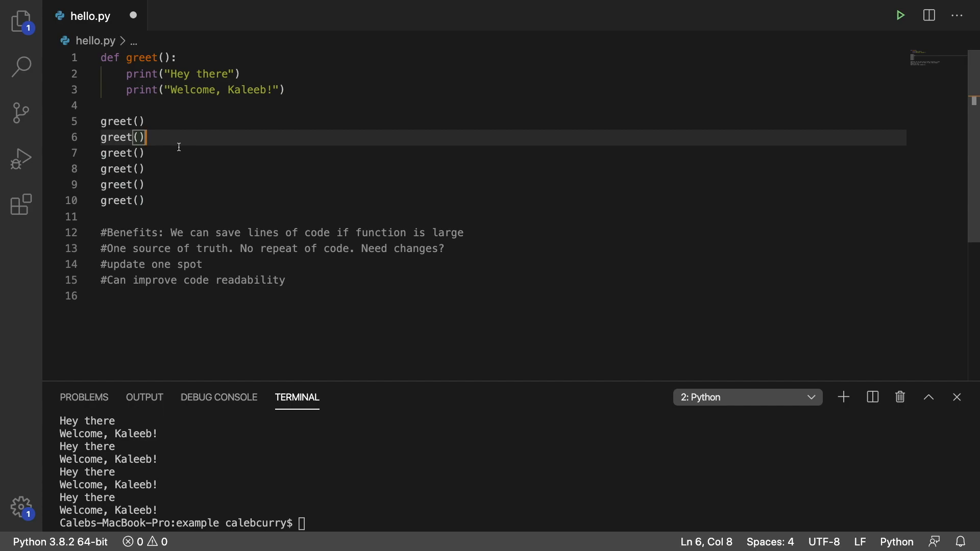
{"action": "mouse_move", "coordinate": [199, 149]}
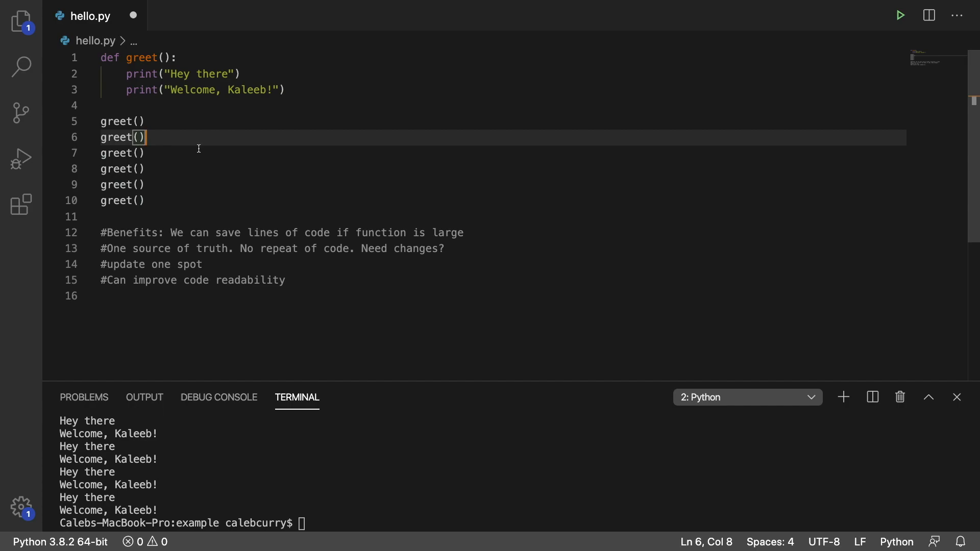
{"action": "mouse_move", "coordinate": [370, 185]}
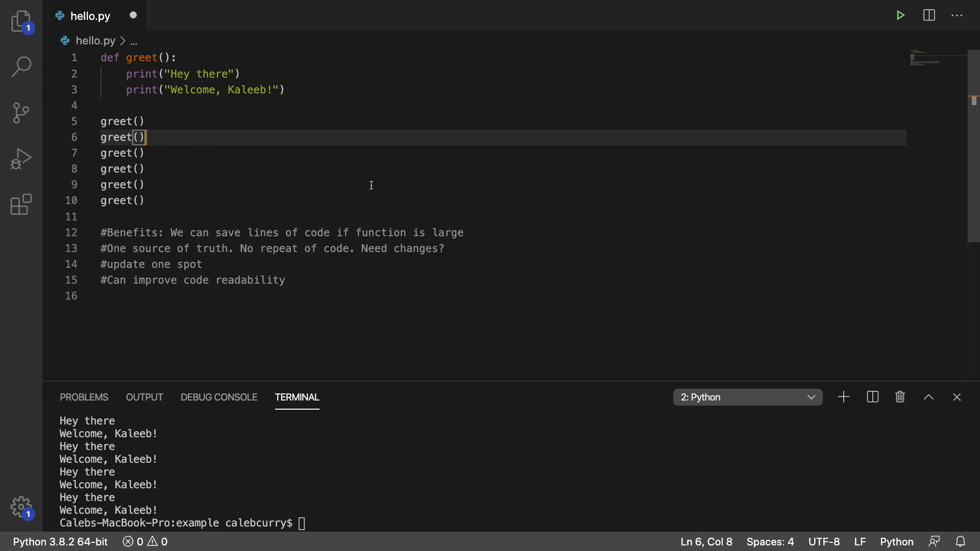
{"action": "mouse_move", "coordinate": [342, 228]}
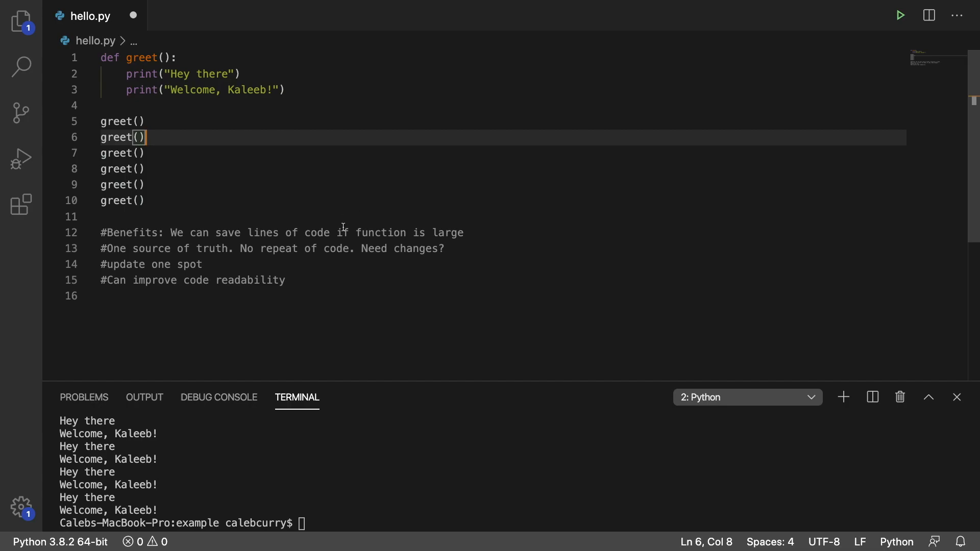